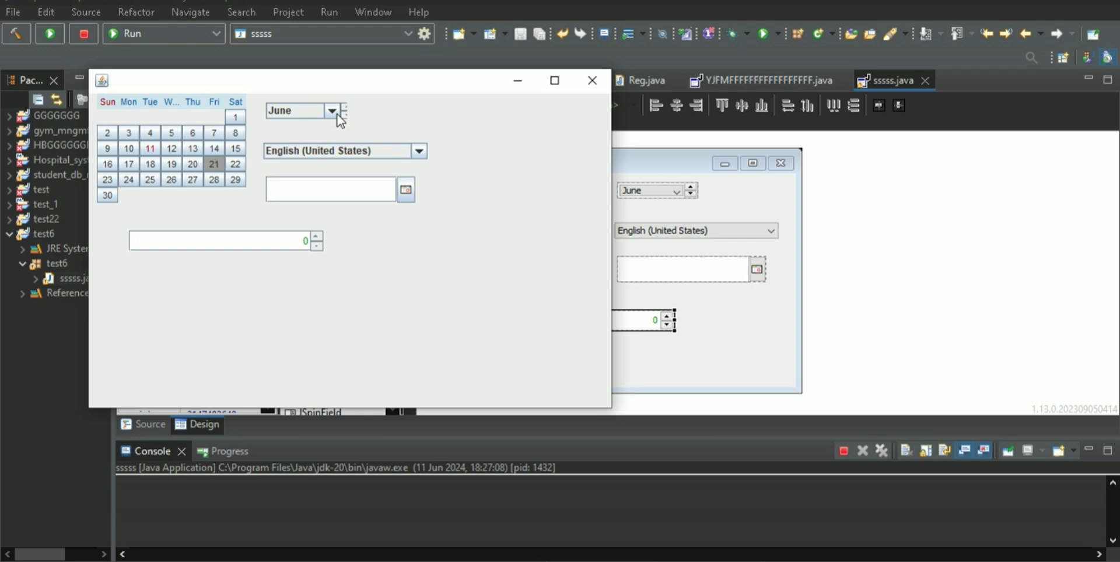
Step: Set the demo month chooser to July and the locale to Santali (Ol Chiki, India)
left_click(332, 111)
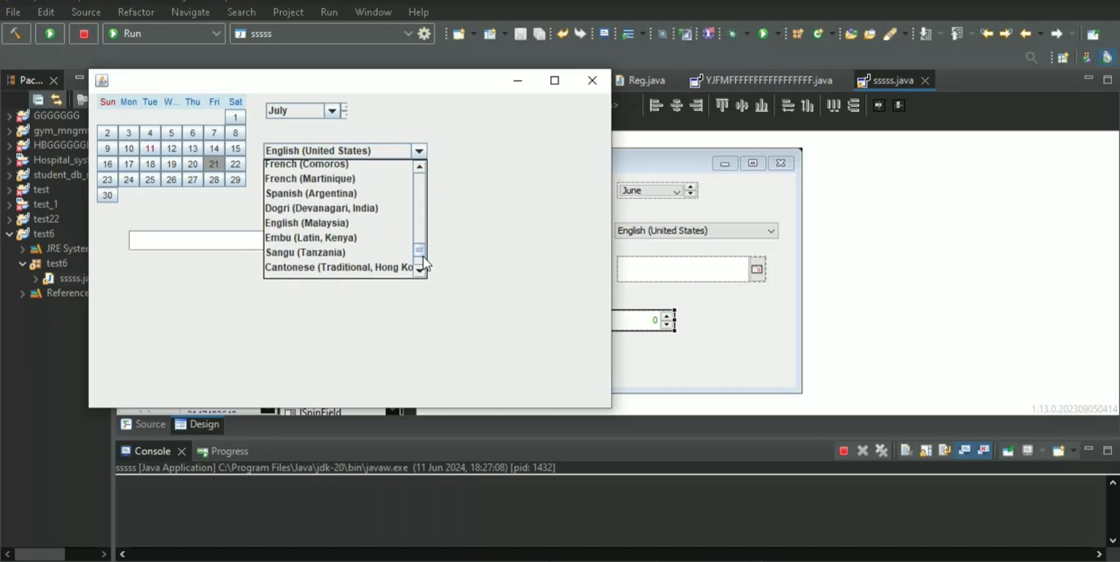
scroll("down", 3)
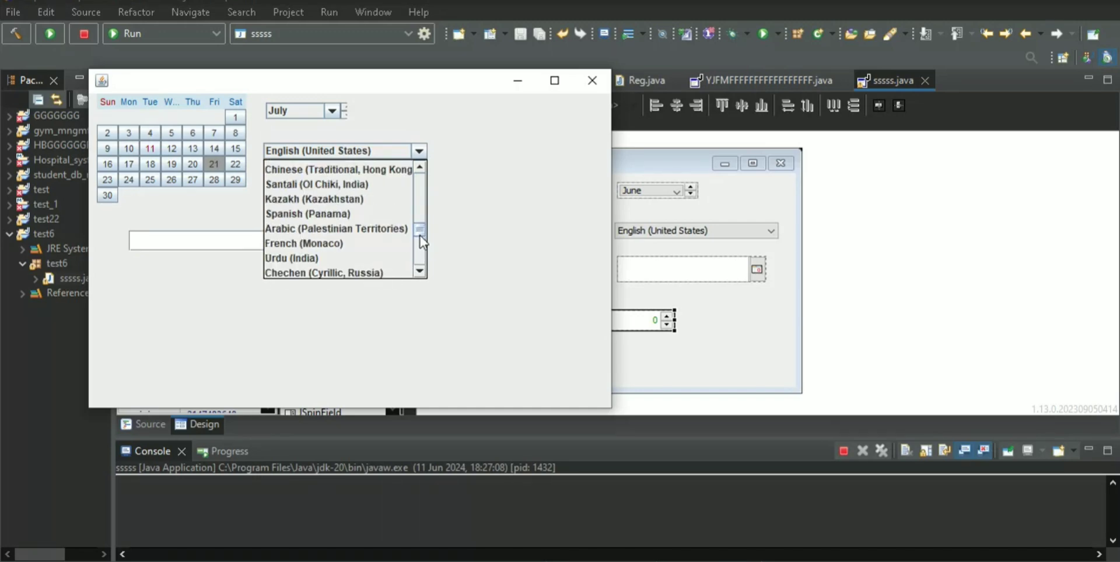
mouse_move(299, 184)
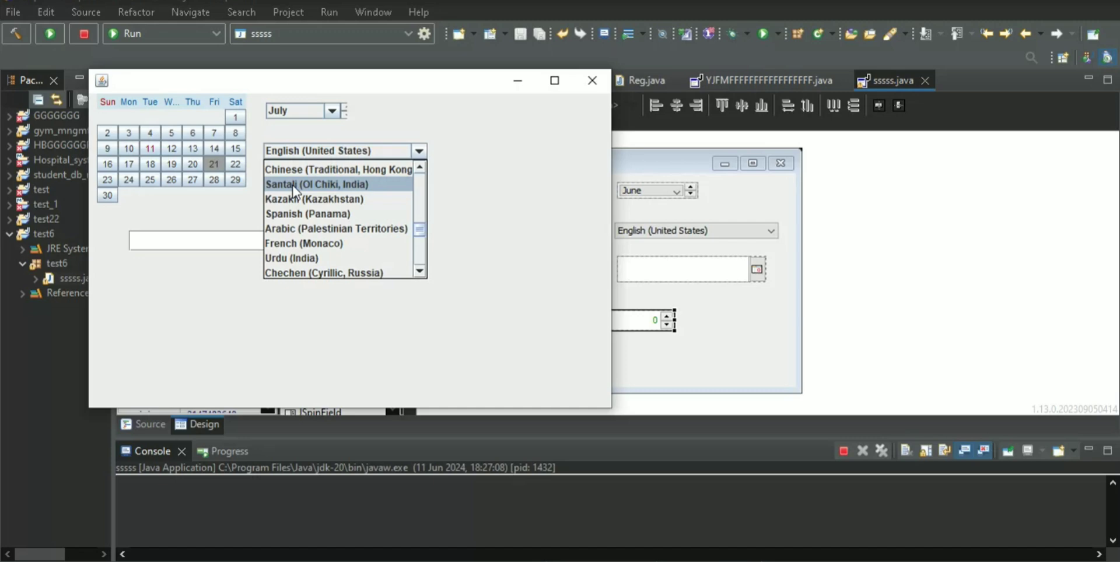
left_click(322, 185)
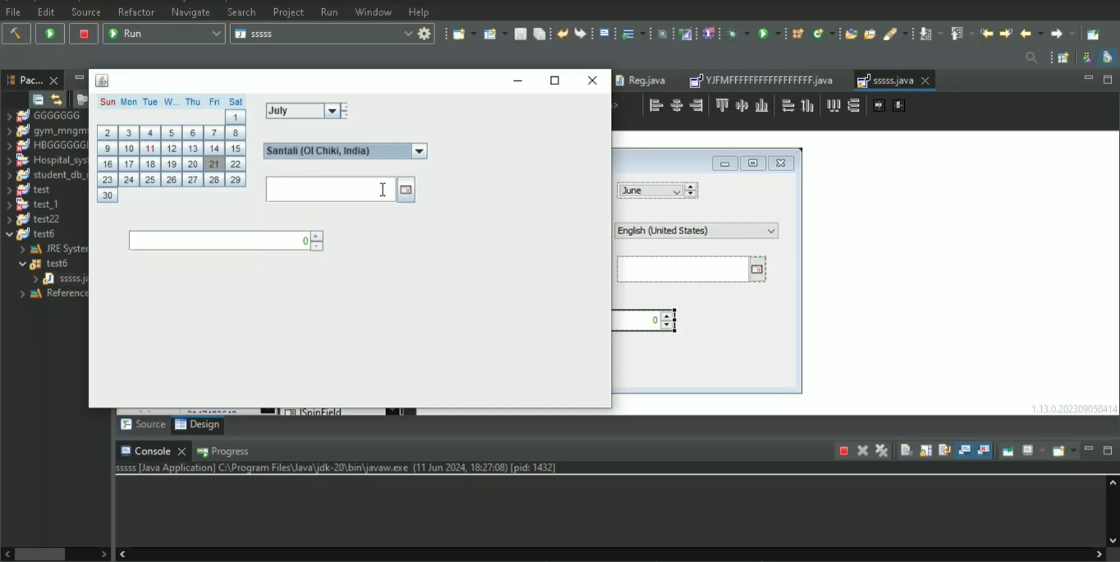
Step: Choose 13 June 2024 in the date chooser and step the number spinner up
left_click(406, 190)
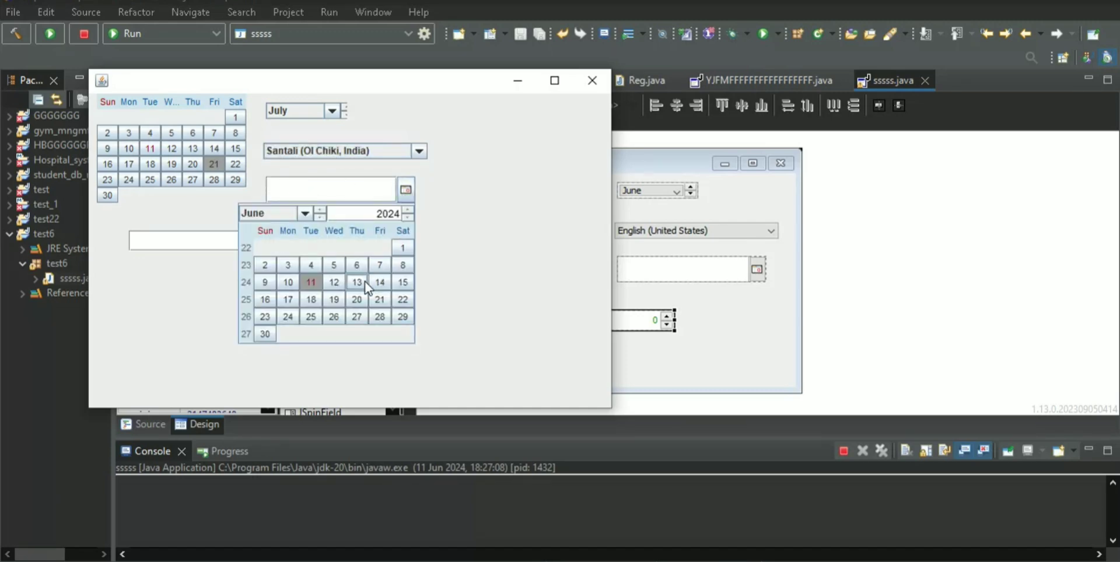
left_click(357, 283)
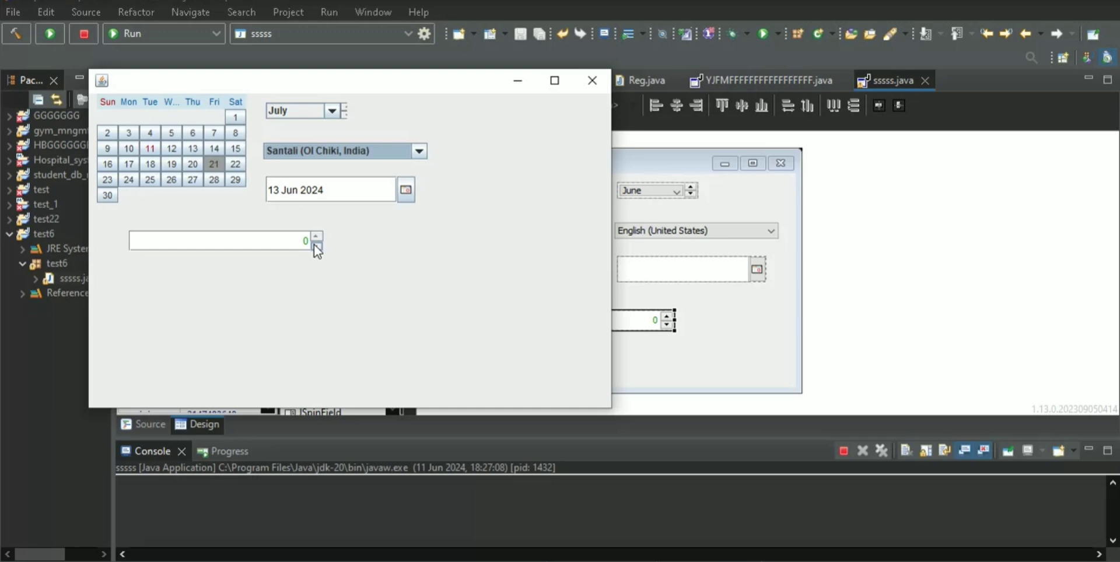
left_click(315, 247)
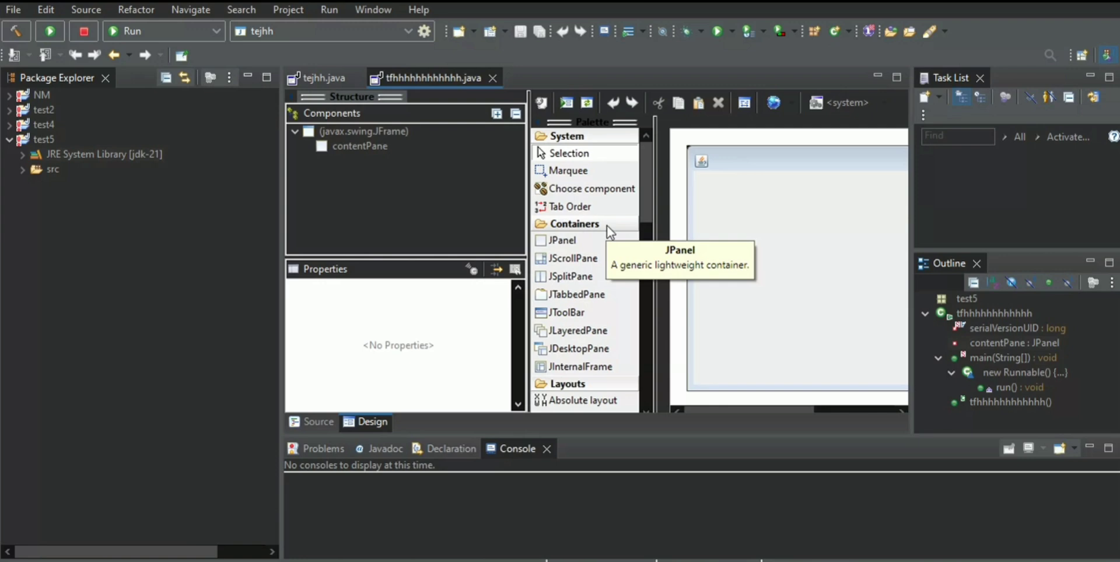
Step: Start Import Jar... from the Palette's context menu
right_click(607, 231)
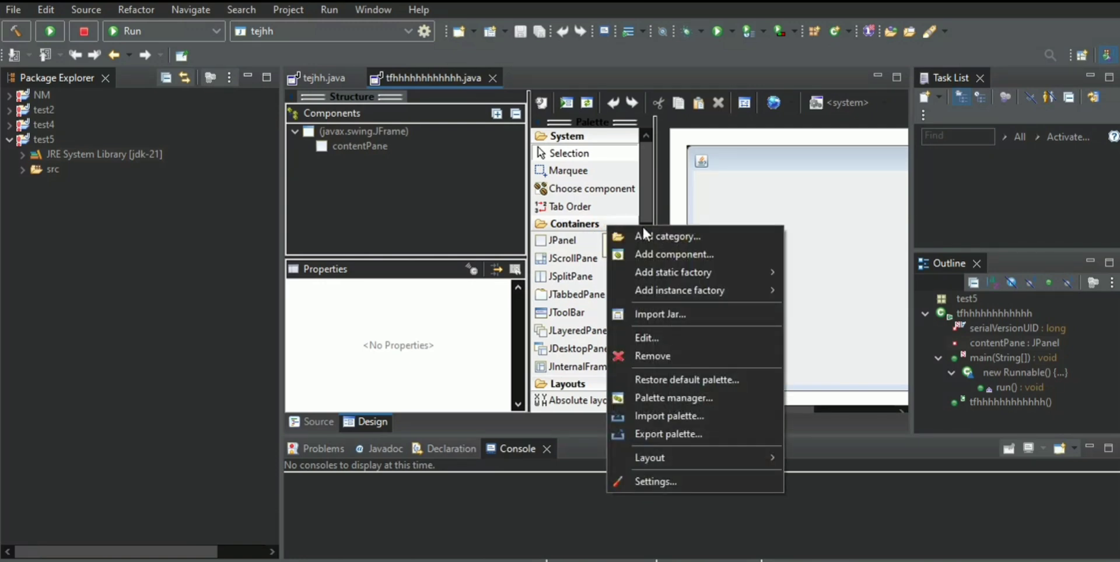
mouse_move(668, 315)
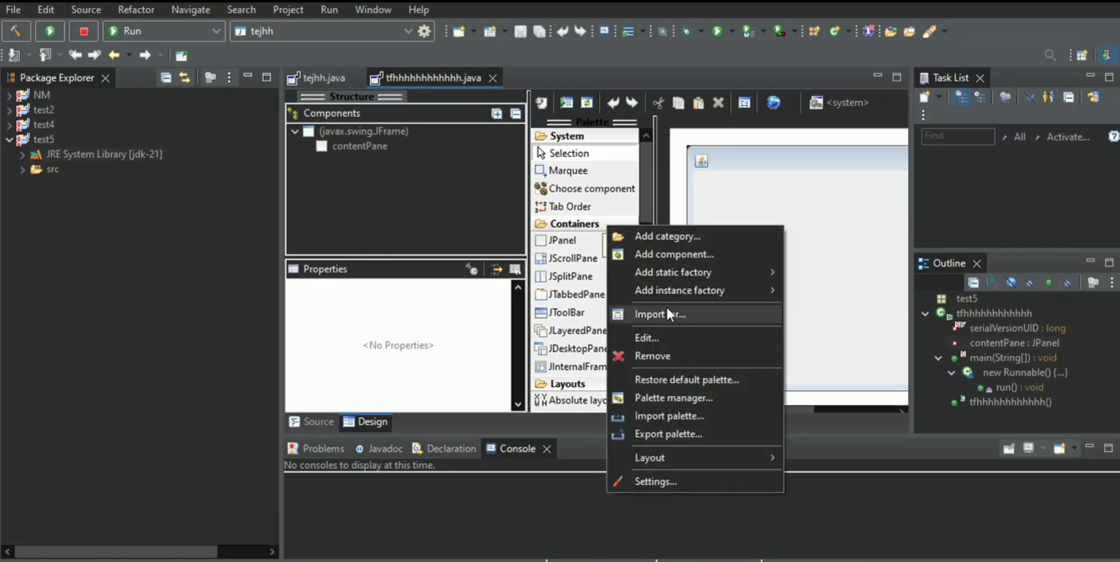
left_click(659, 315)
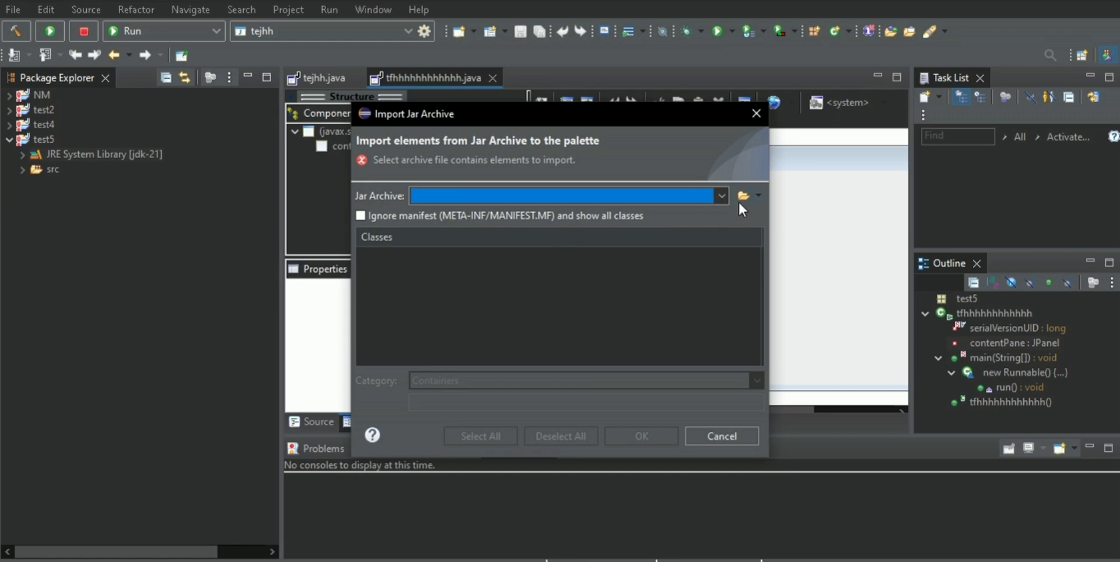
Step: Browse to Desktop > jcalendar-1.4 > lib and load jcalendar-1.4.jar into the import dialog
left_click(759, 196)
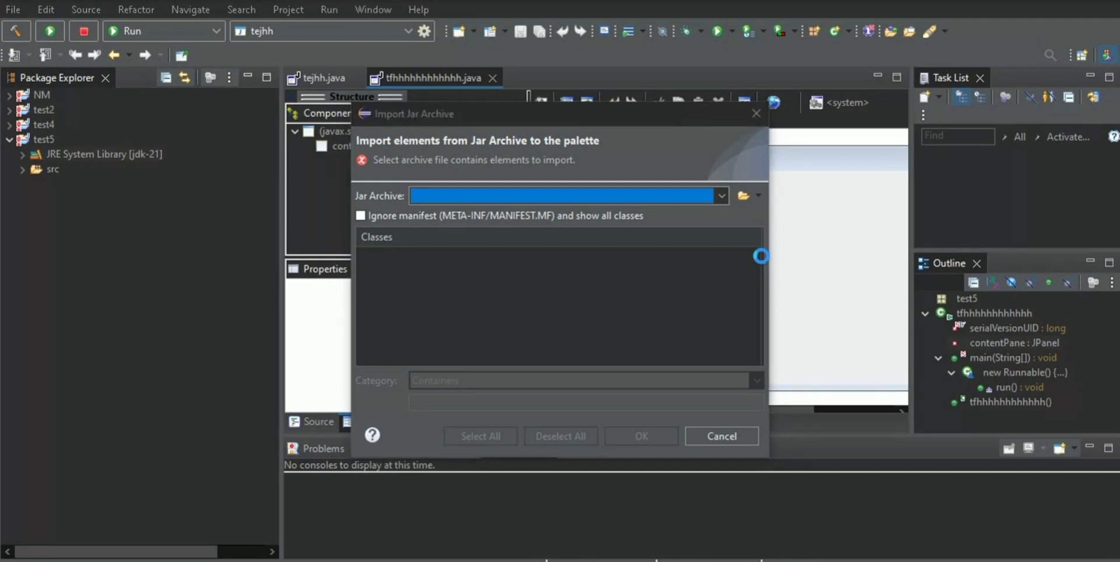
left_click(744, 195)
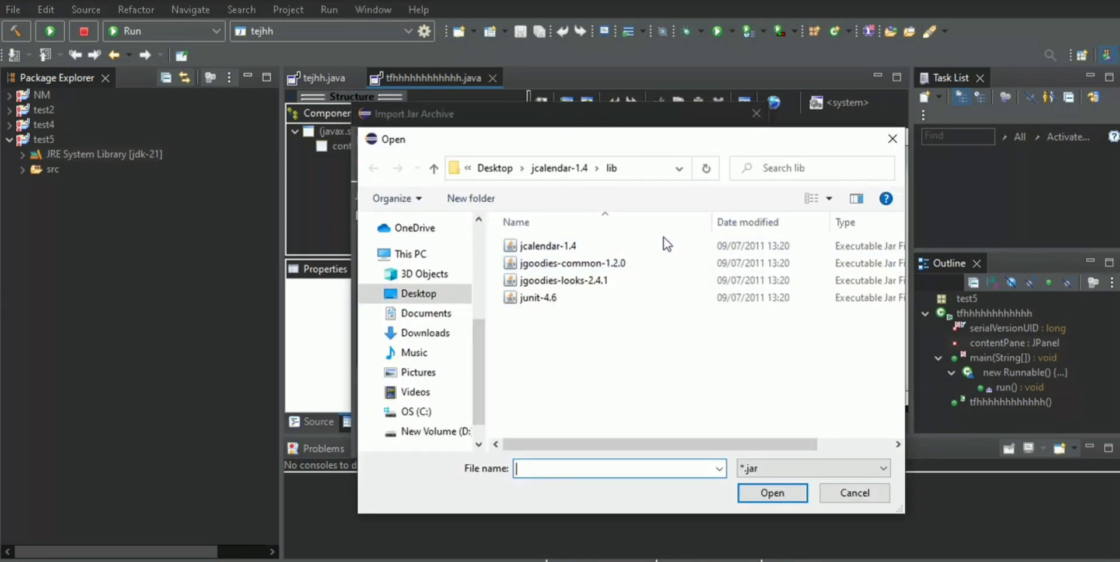
left_click(548, 247)
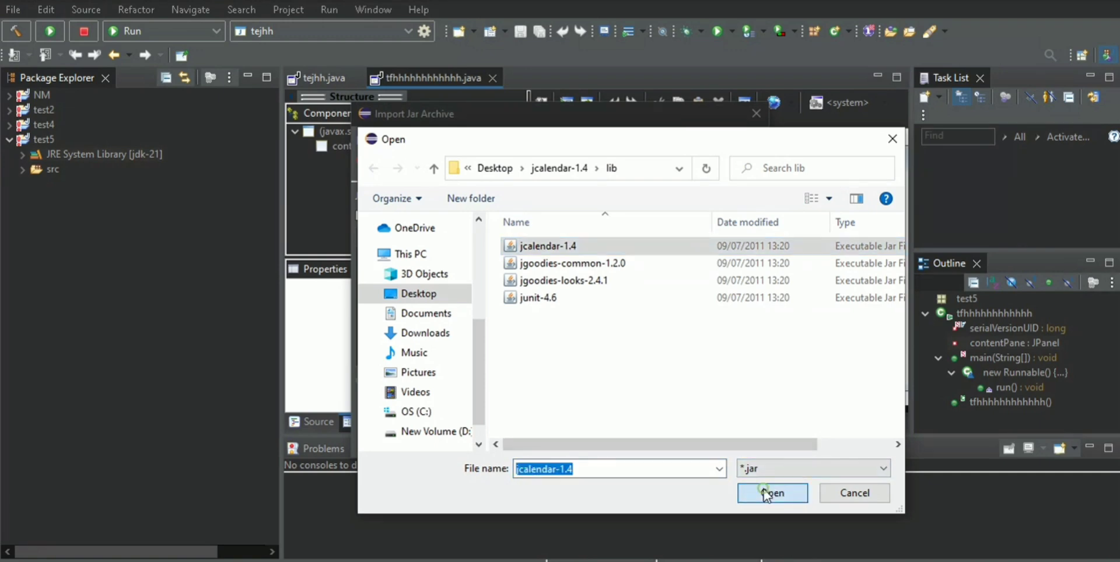
left_click(773, 493)
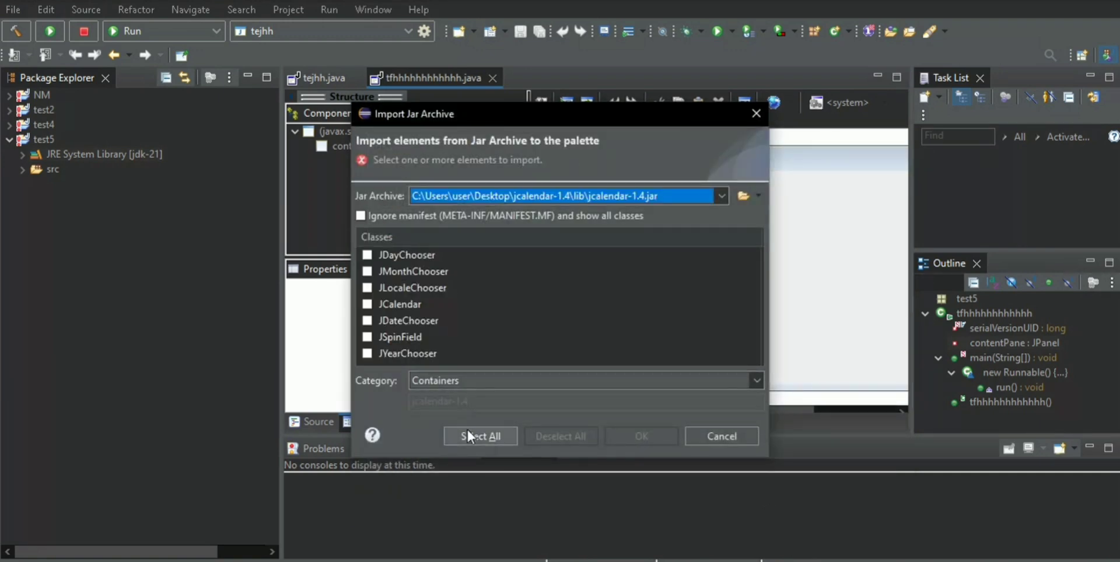
Step: Select all seven JCalendar classes and target a new jcalendar-1.4 palette category
left_click(480, 436)
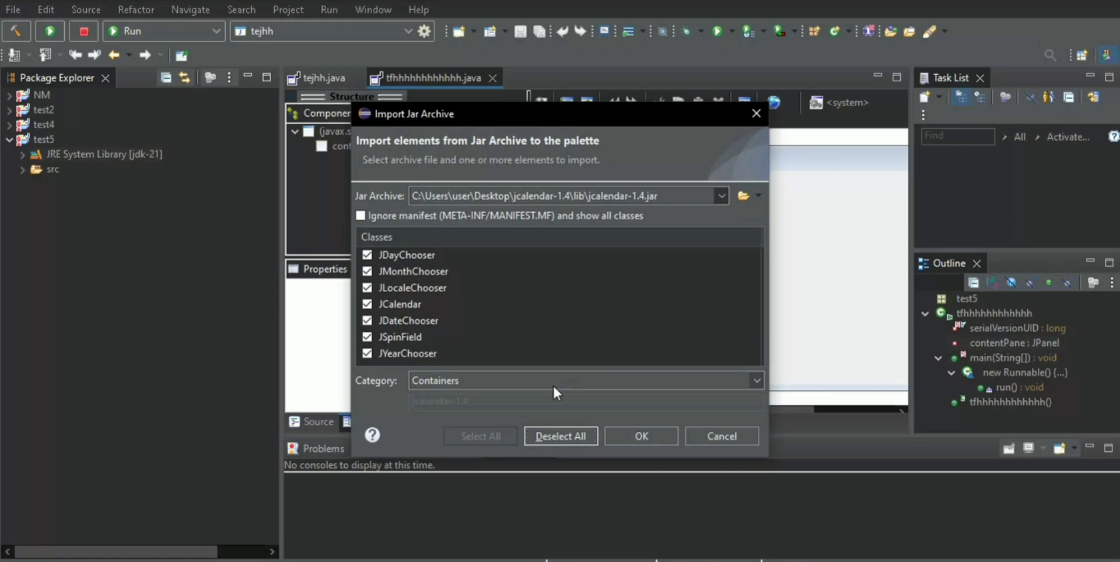
left_click(756, 380)
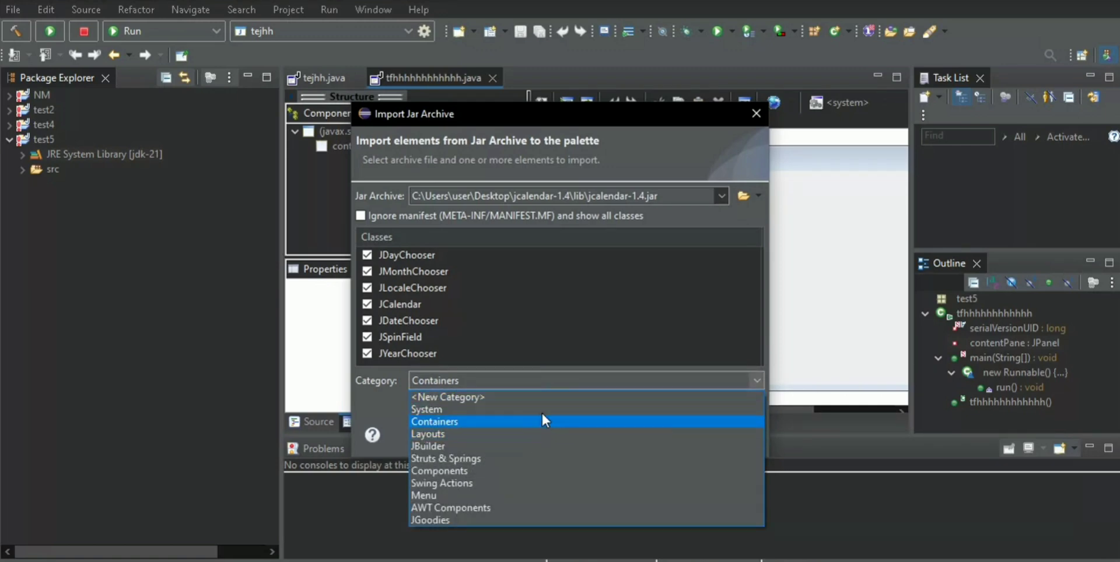
left_click(447, 398)
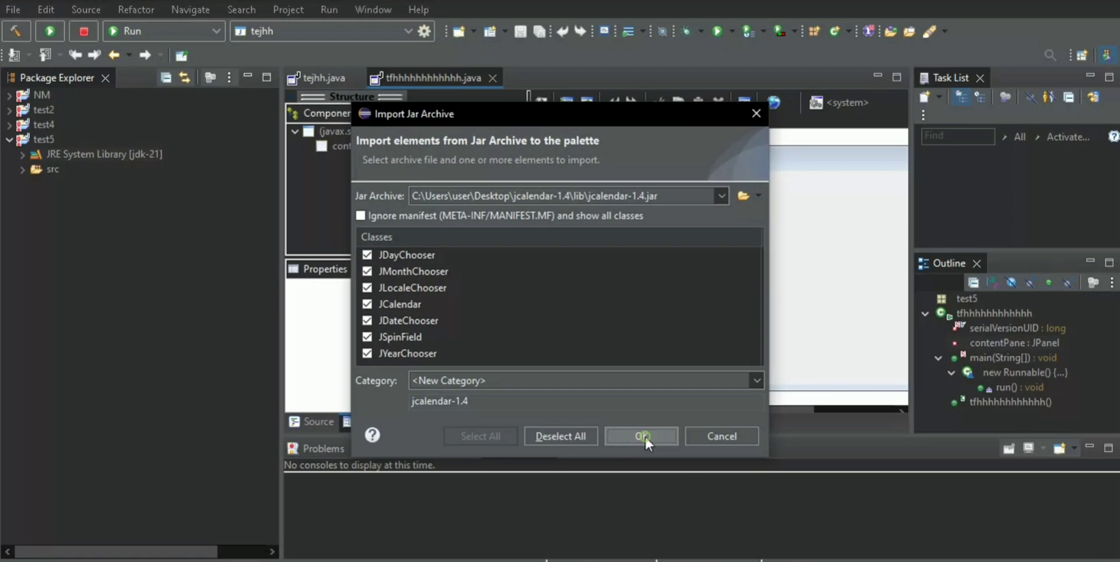
Step: Confirm the import and agree to add jcalendar-1.4.jar to the test5 project classpath
left_click(642, 437)
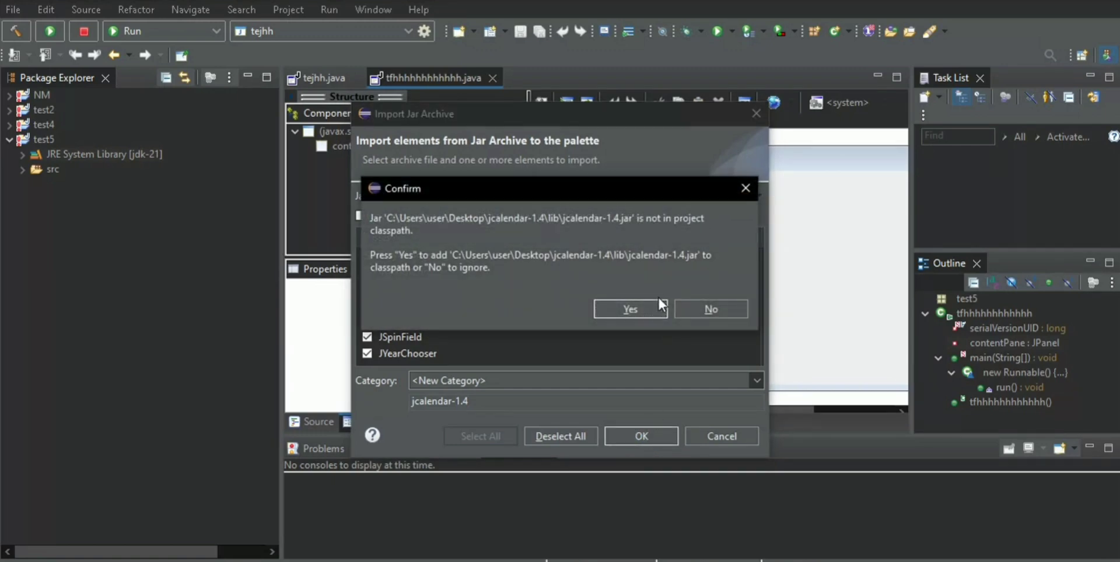
left_click(630, 310)
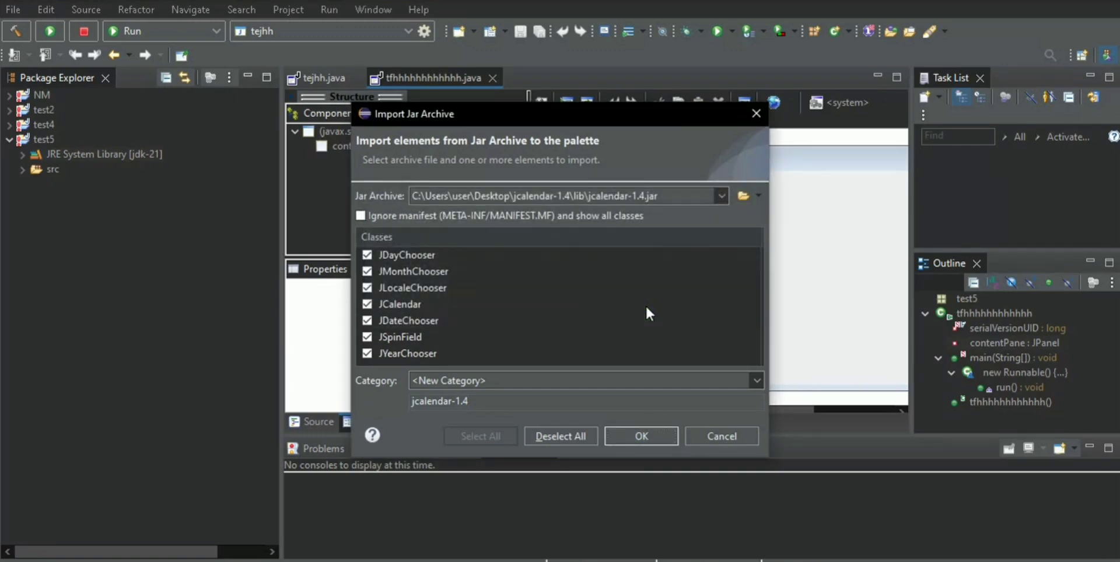
left_click(641, 437)
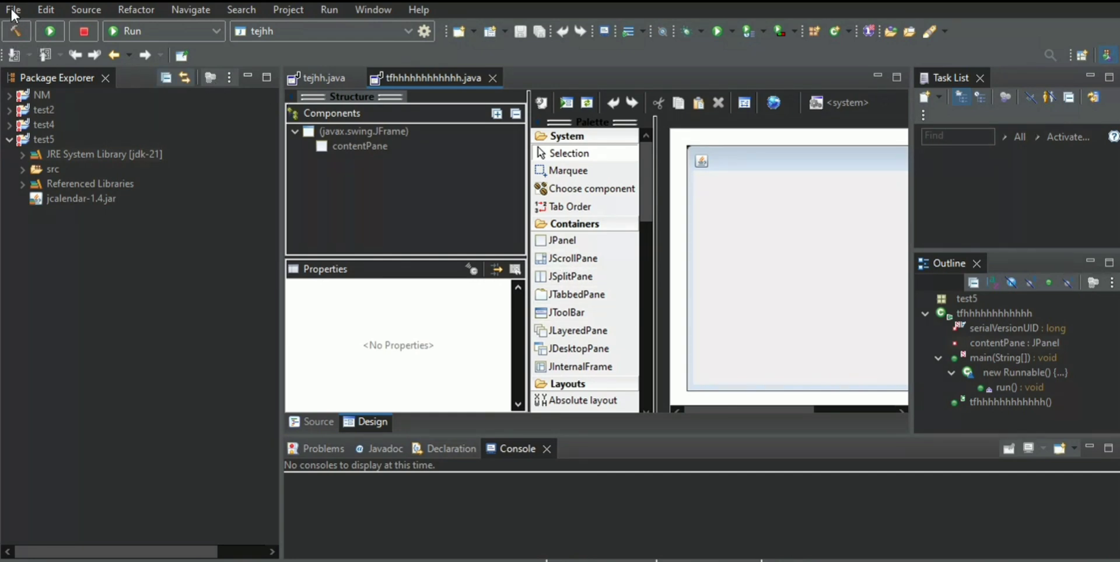
Step: Scroll the Palette down to the jcalendar-1.4 category listing JDayChooser, JCalendar, JDateChooser and the rest
left_click(14, 11)
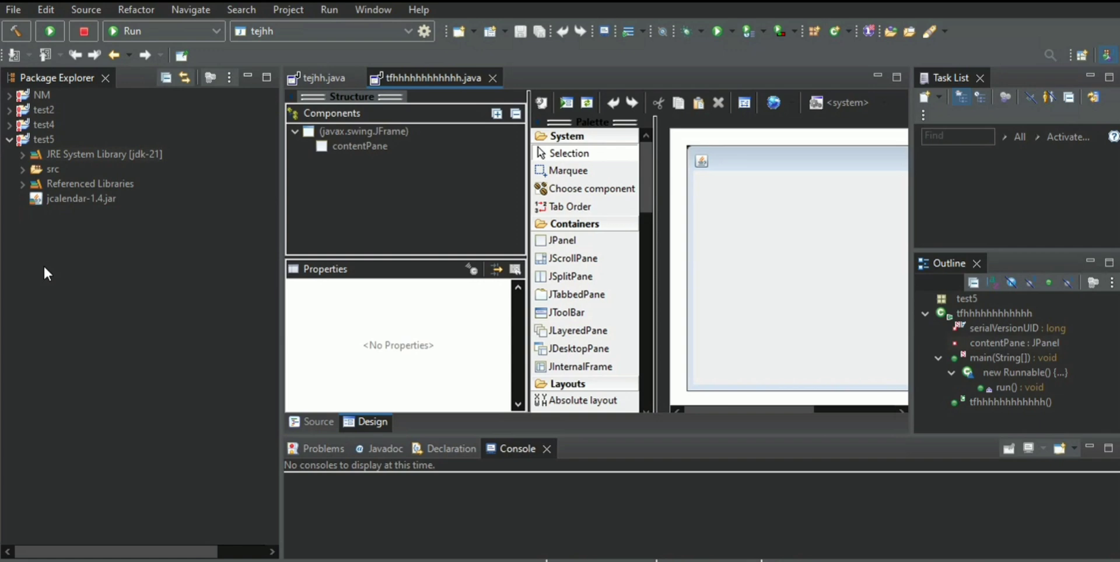
mouse_move(656, 172)
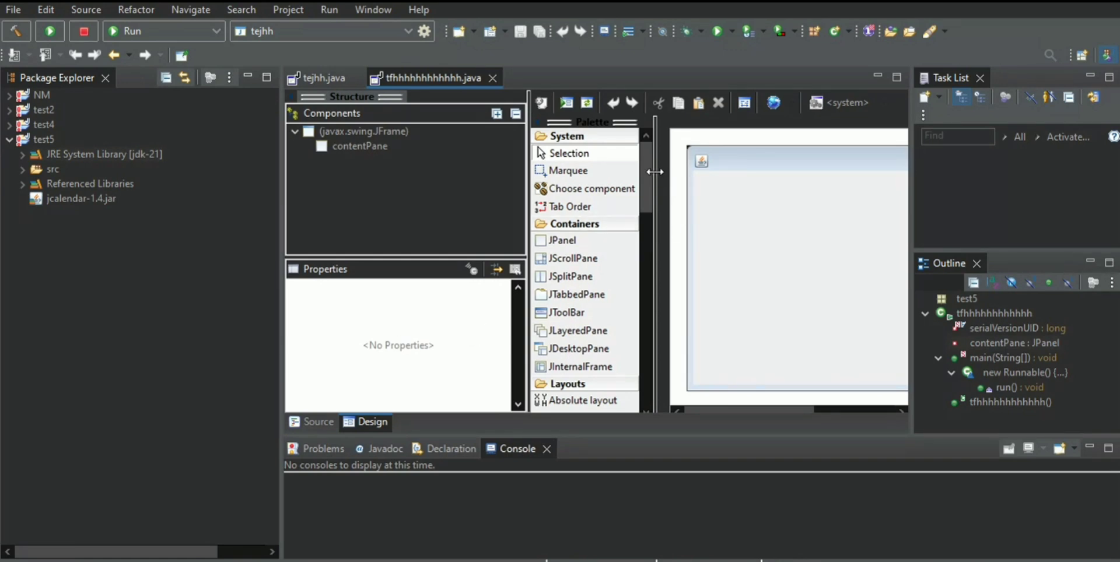
scroll("down", 3)
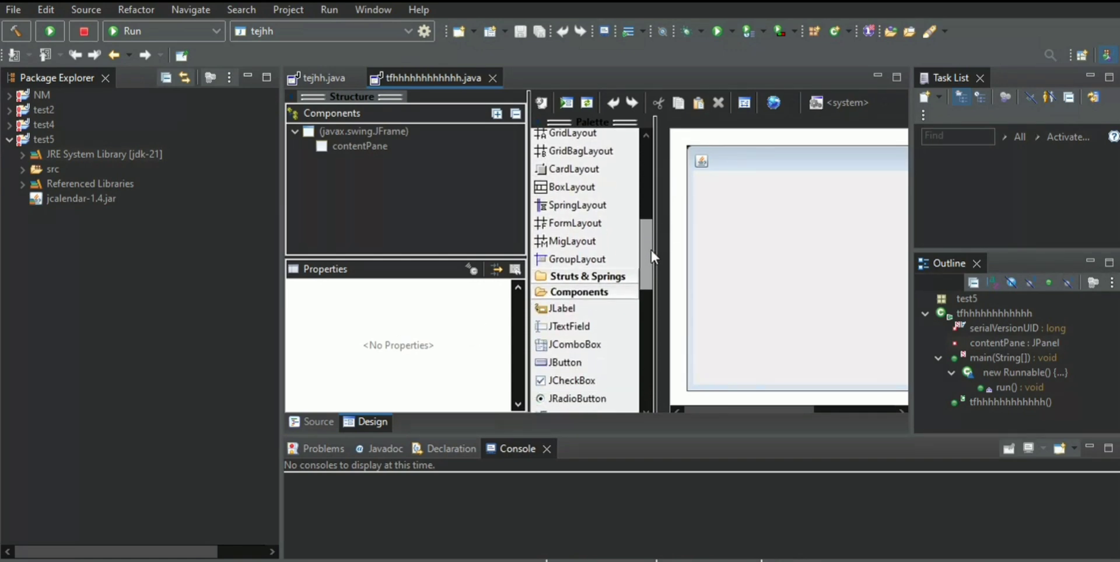
scroll("down", 3)
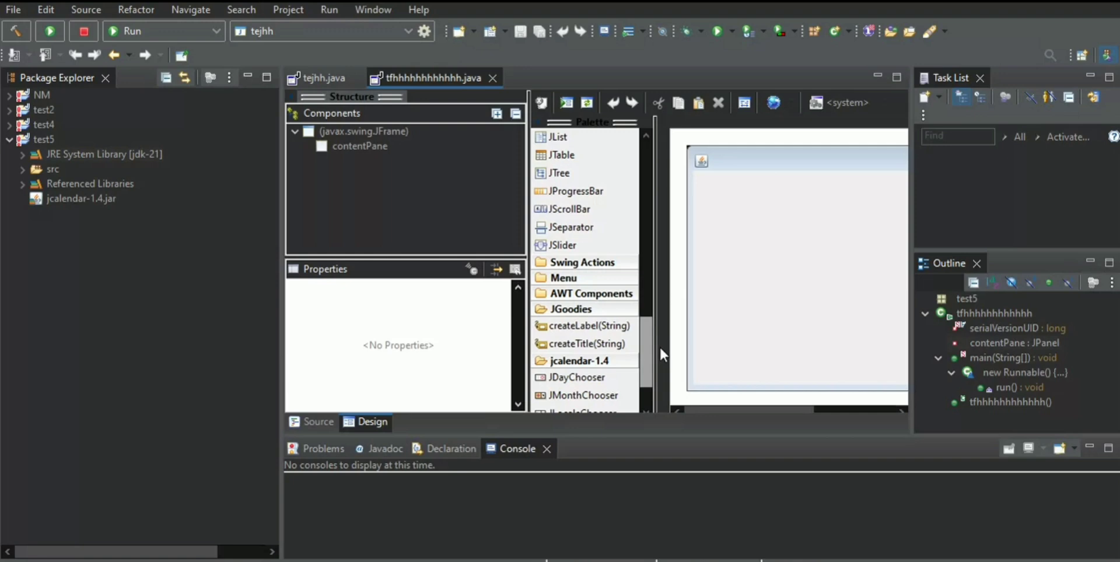
scroll("down", 3)
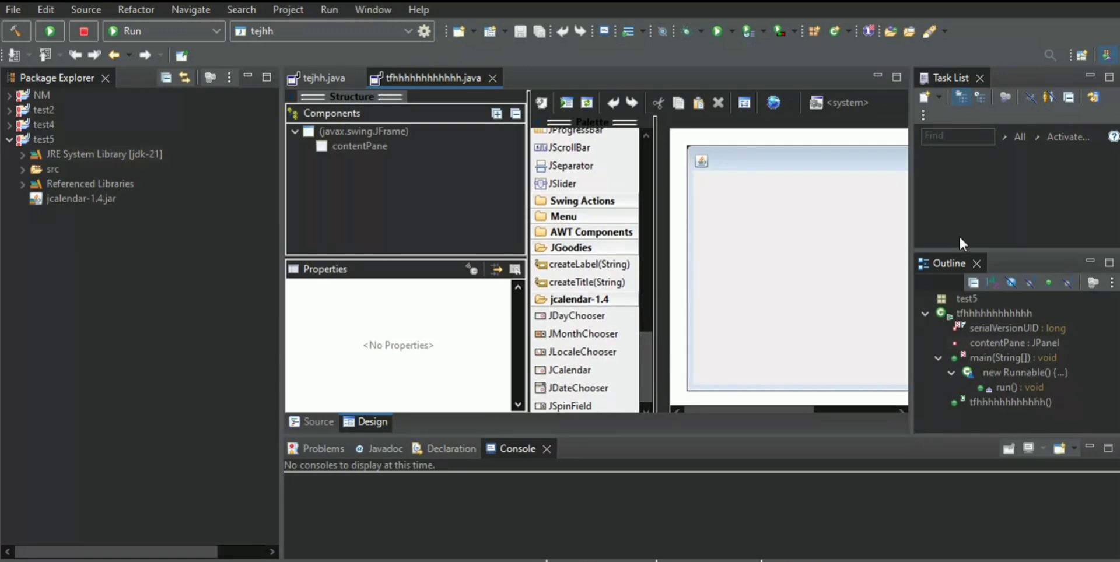
mouse_move(1069, 84)
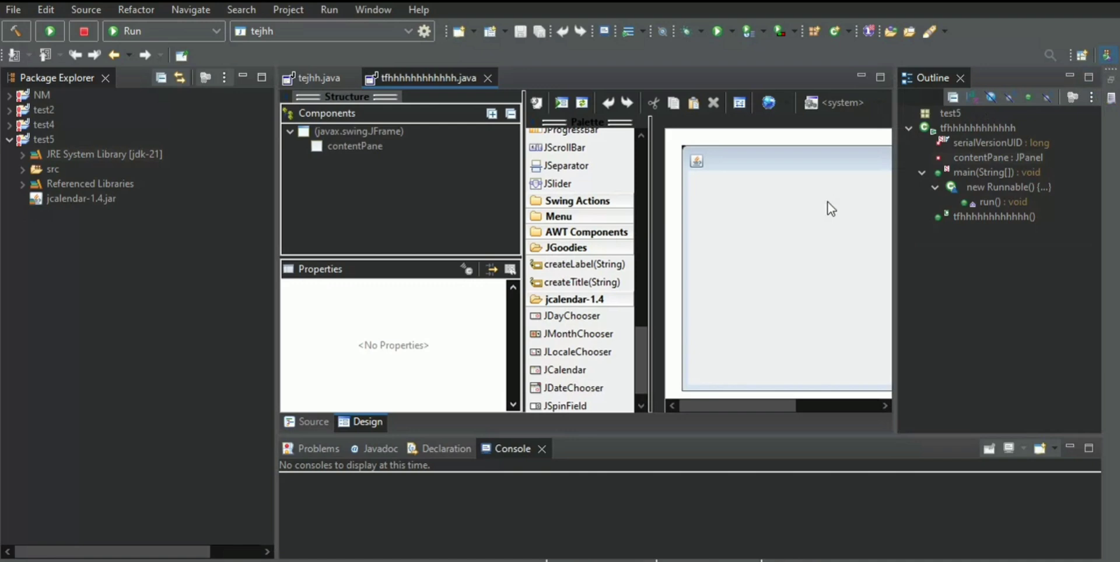
mouse_move(895, 179)
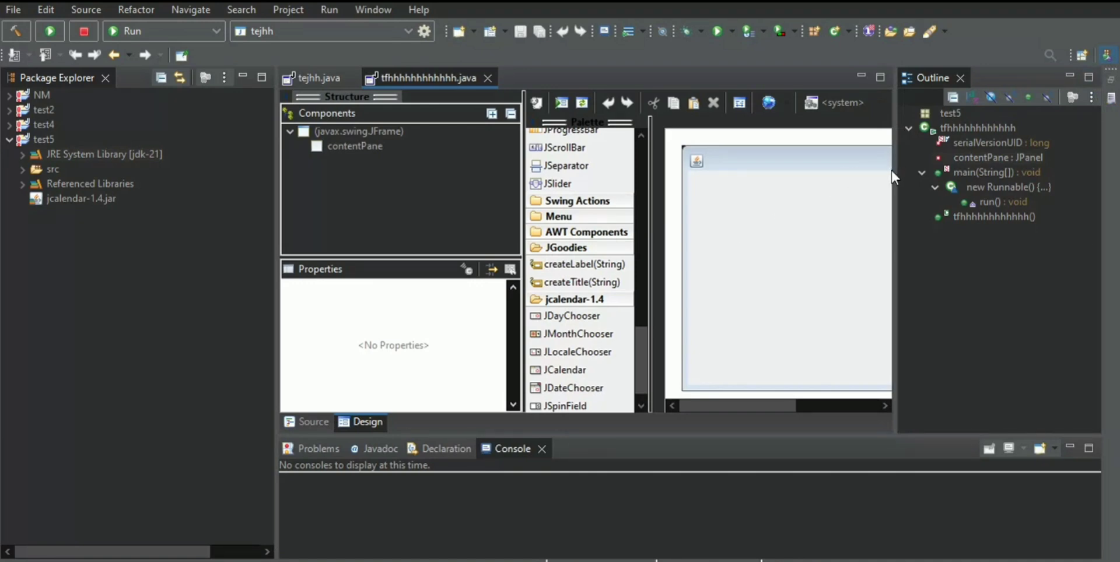
mouse_move(894, 173)
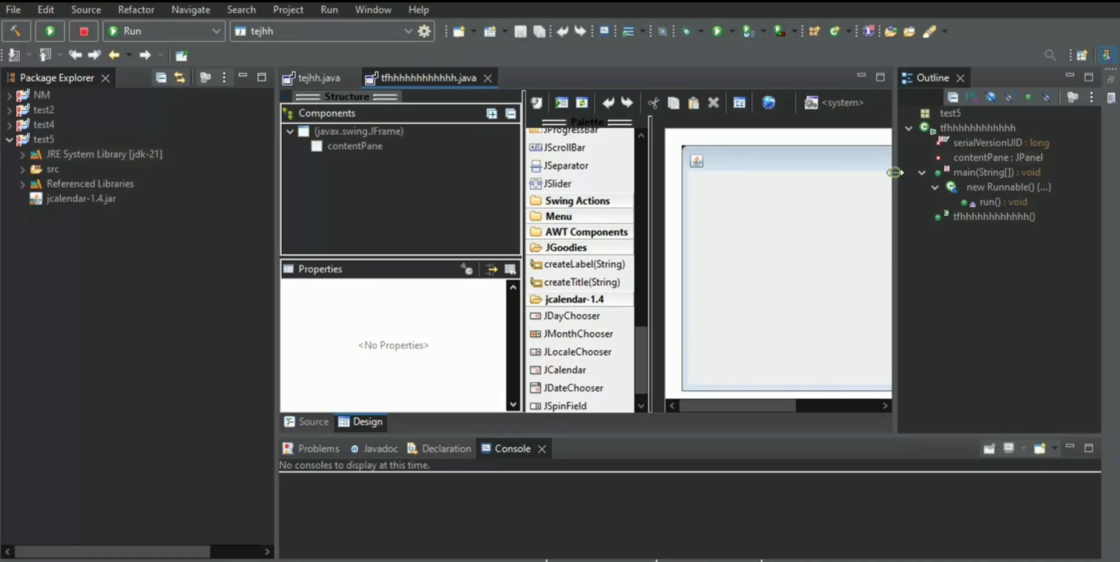